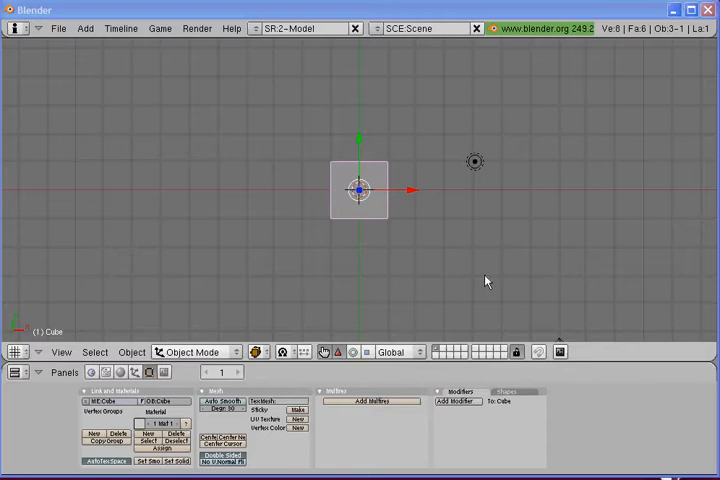
mouse_move(96, 62)
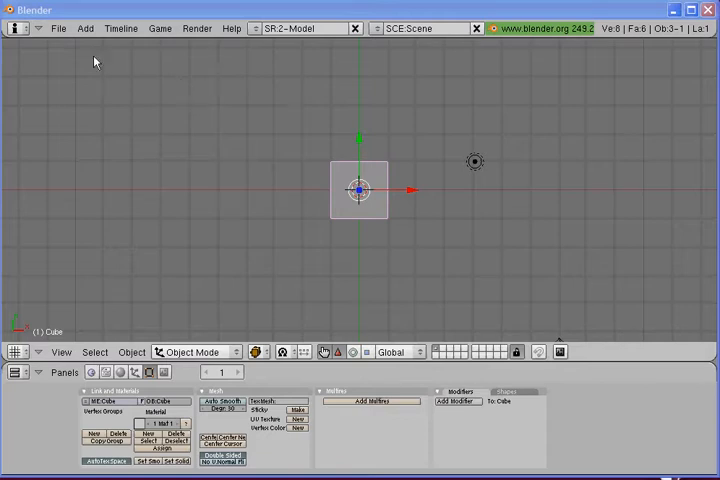
- Save the default scene as a new file named maze.blend
click(58, 28)
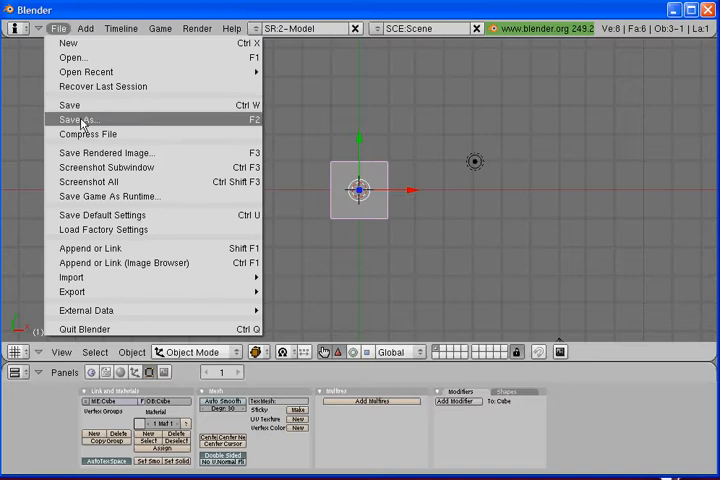
click(74, 120)
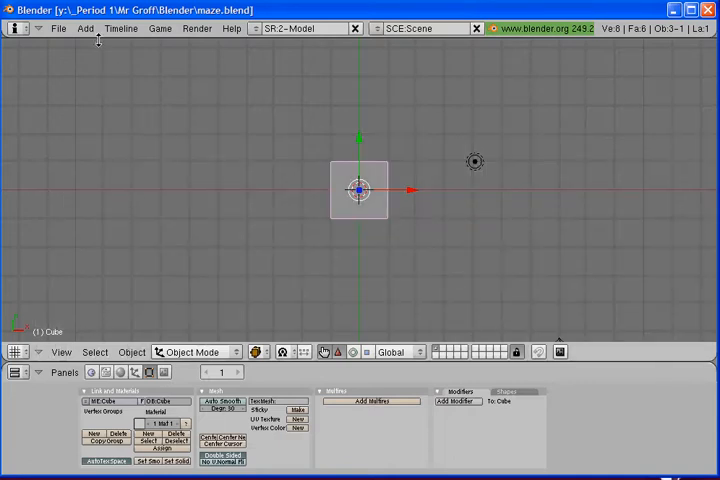
- Add a plane mesh and scale it up by 10 into a large floor
click(84, 28)
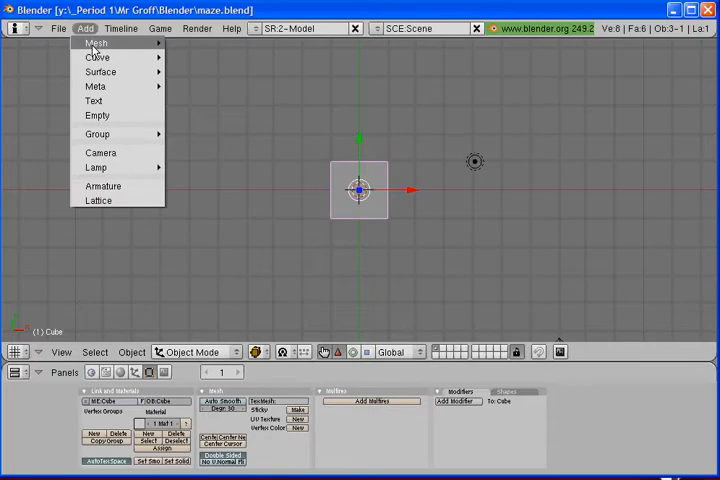
mouse_move(96, 44)
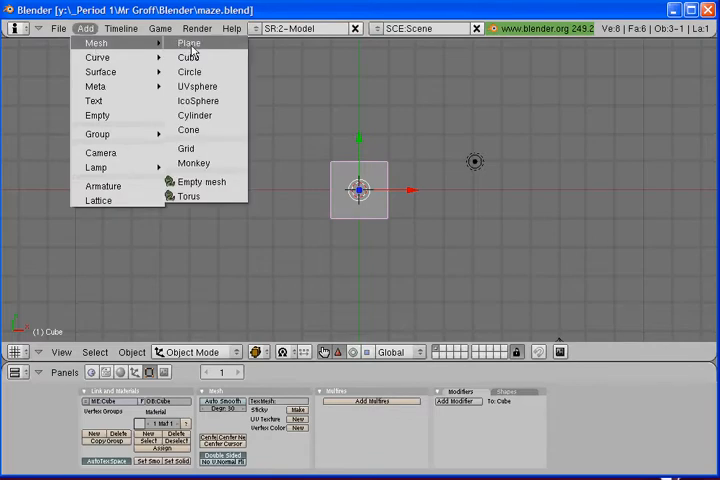
click(188, 42)
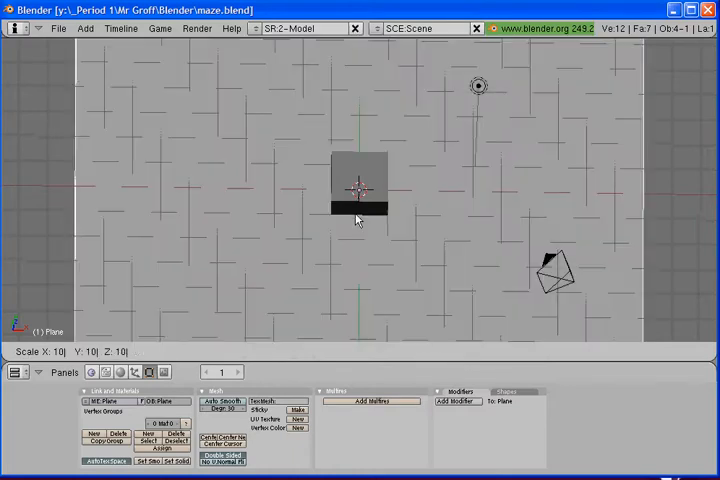
key(Tab)
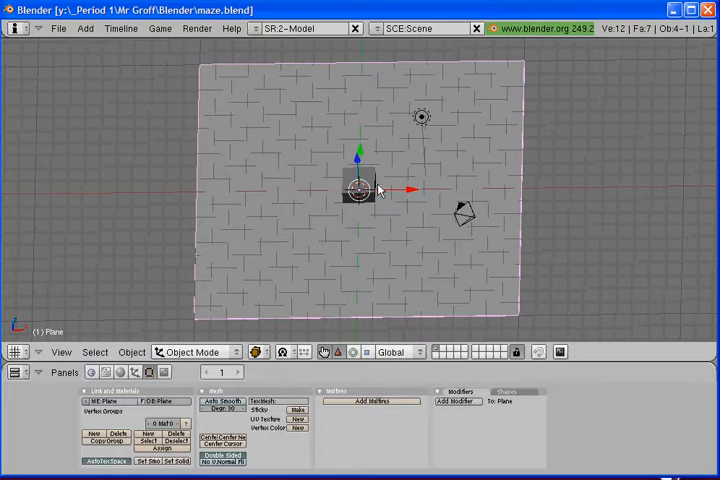
mouse_move(448, 152)
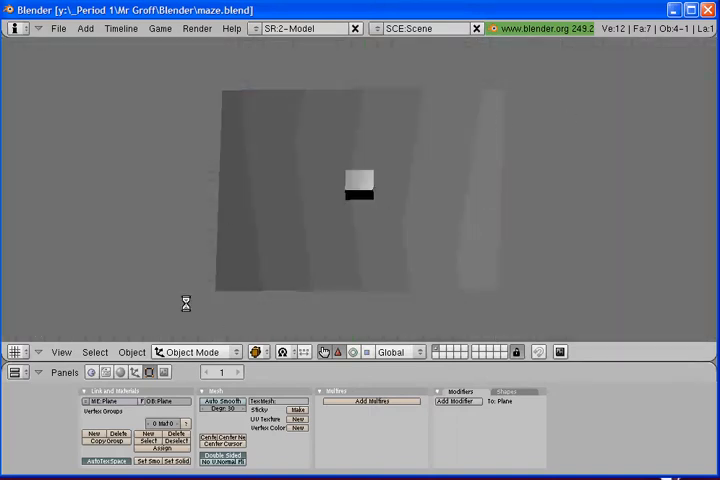
mouse_move(606, 204)
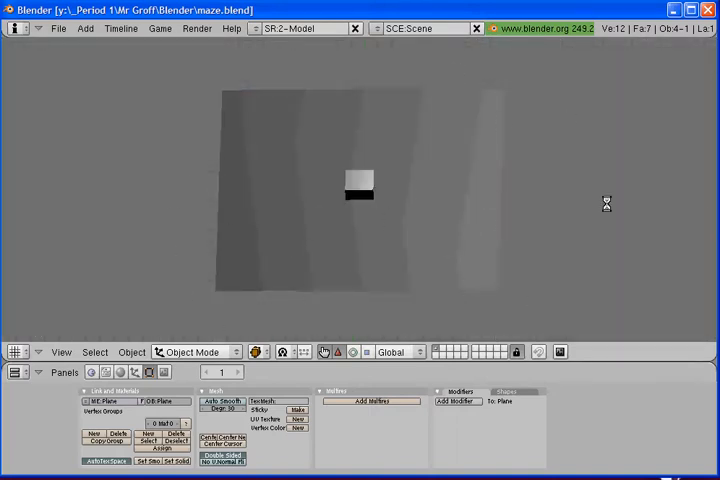
mouse_move(270, 204)
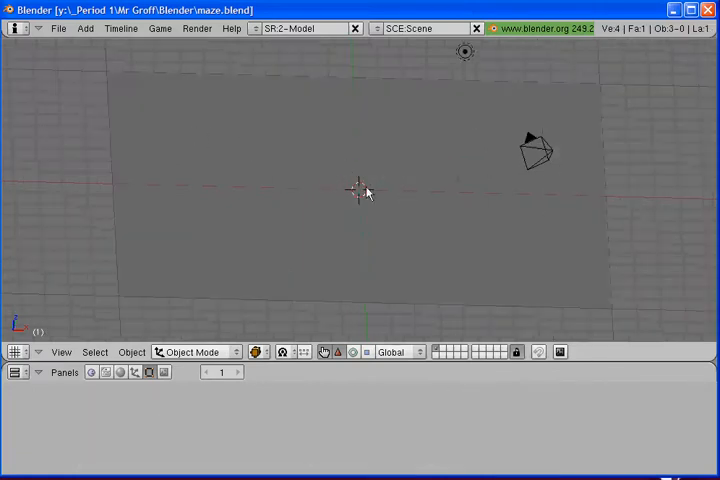
- Select the large floor plane and switch it into Edit Mode
click(358, 190)
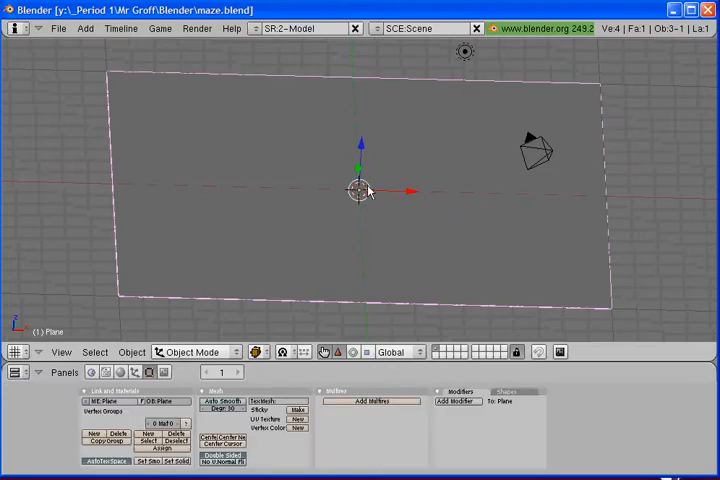
mouse_move(280, 188)
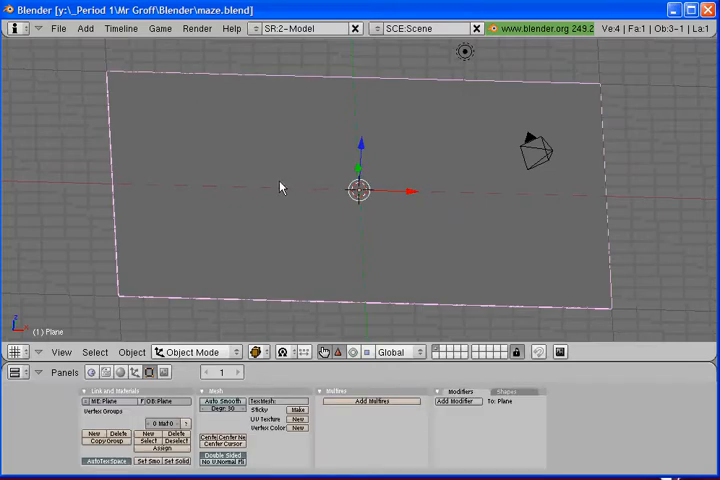
click(196, 352)
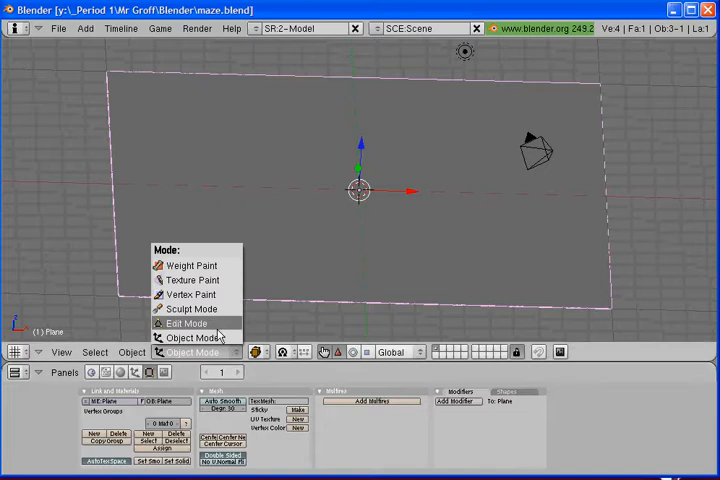
click(188, 324)
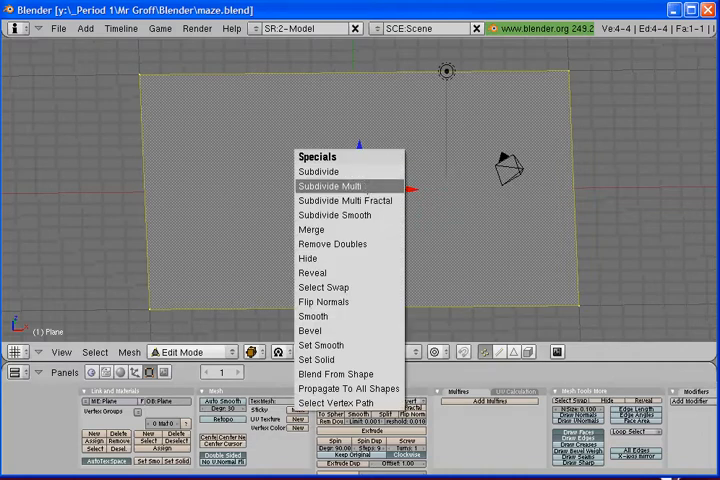
- Subdivide Multi the plane with about 15 cuts into a fine grid of faces
click(330, 184)
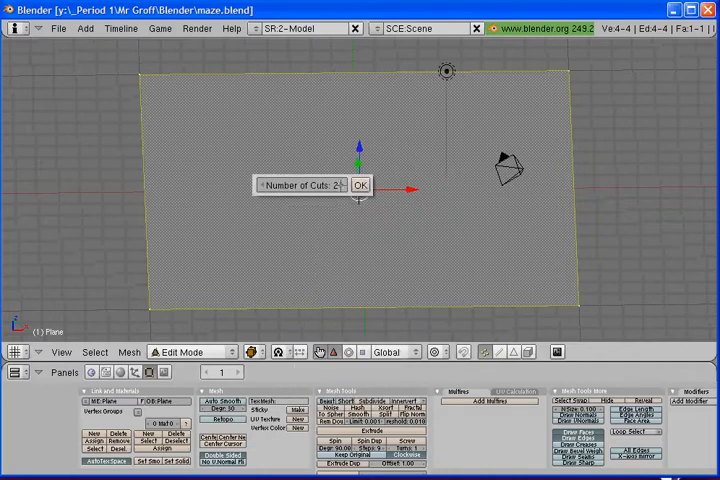
drag(300, 184, 340, 184)
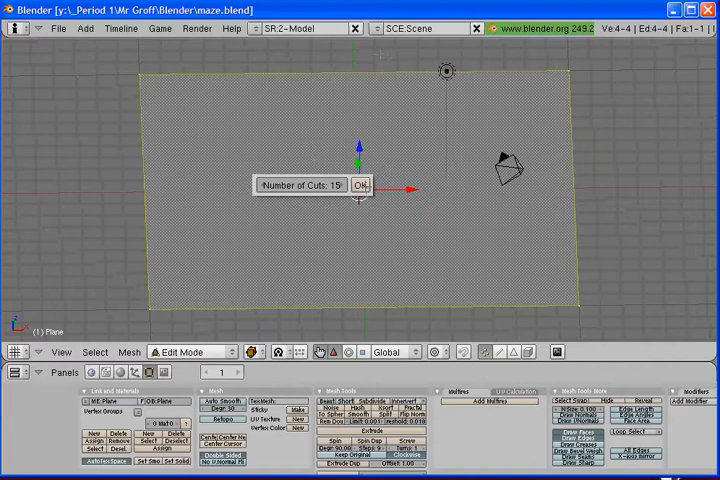
click(360, 186)
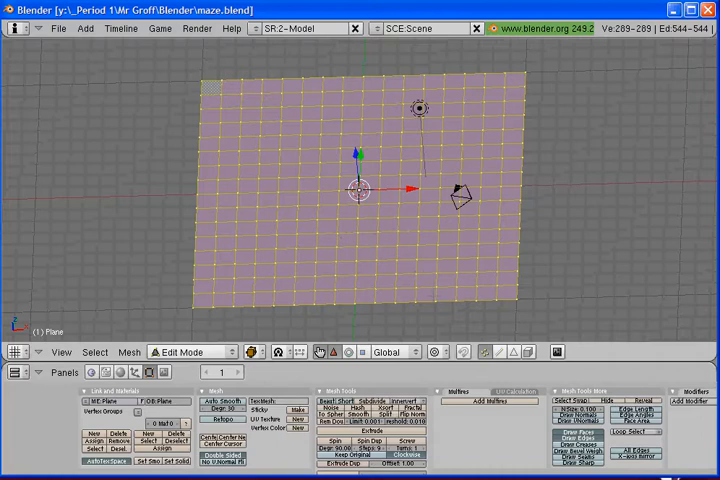
mouse_move(512, 352)
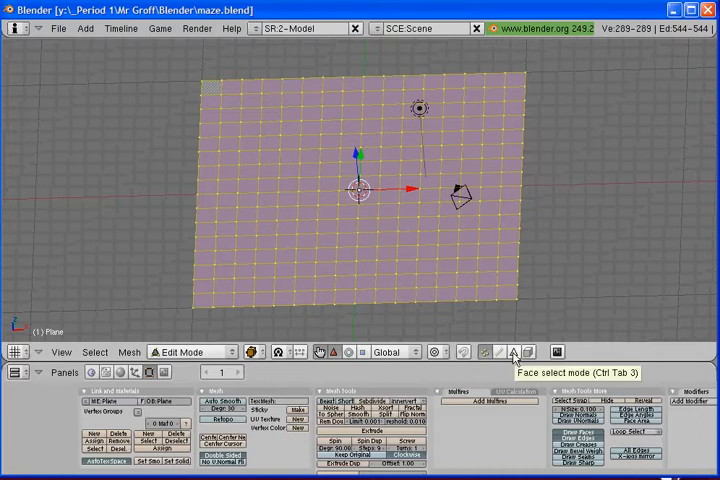
- Switch the gridded plane to Face select mode
click(512, 352)
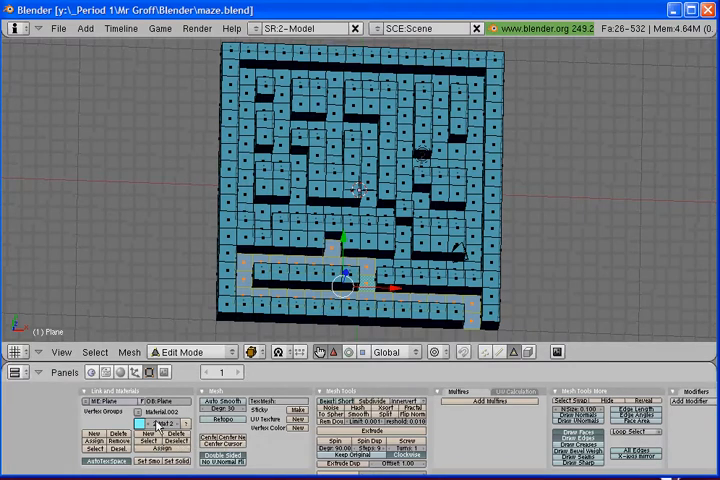
- Add the remaining grid faces to the maze wall selection, leaving winding corridors
click(164, 410)
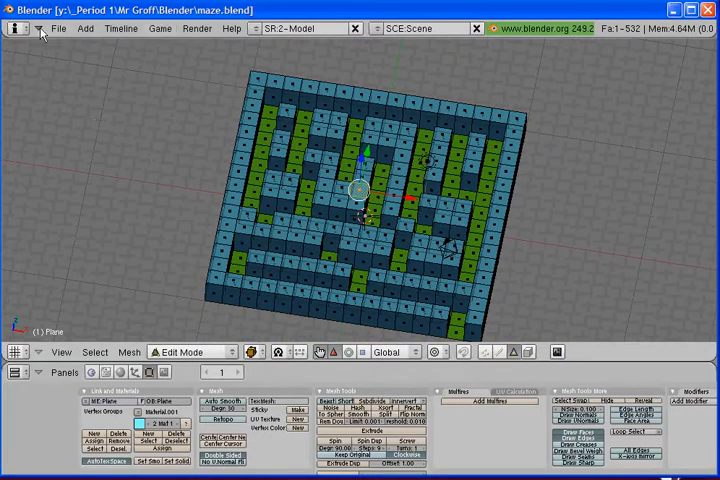
- Save the extruded maze over the existing maze.blend file
click(58, 28)
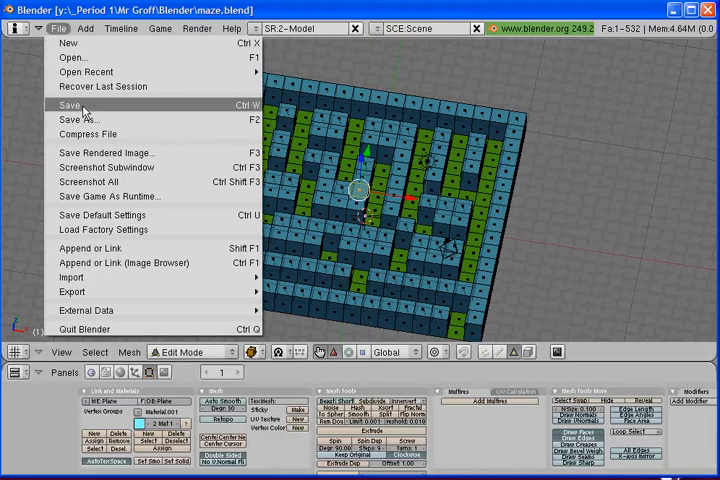
click(70, 104)
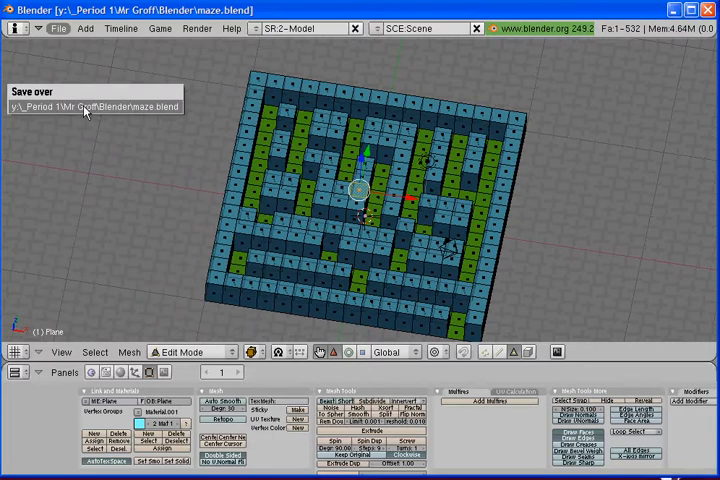